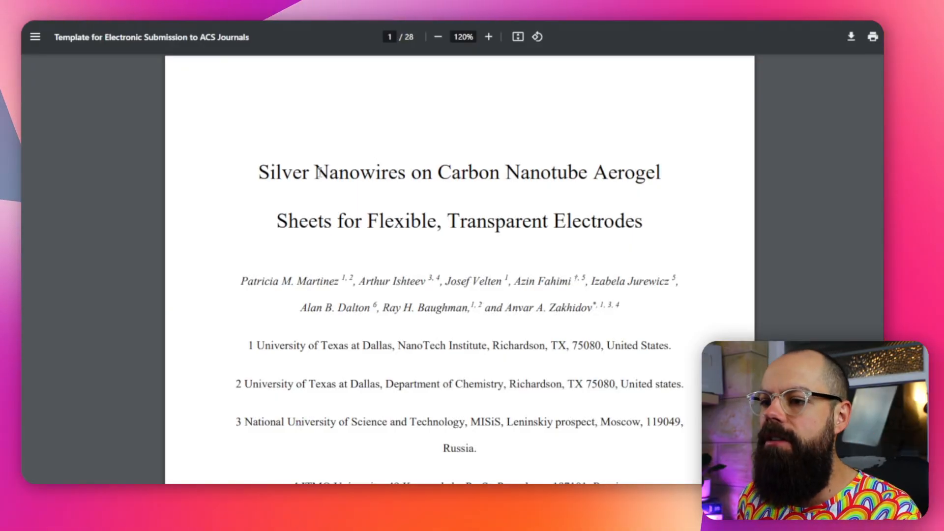
Select part of the paper's title on the title slide and scroll down the slide list.
left_click_drag(277, 173, 328, 172)
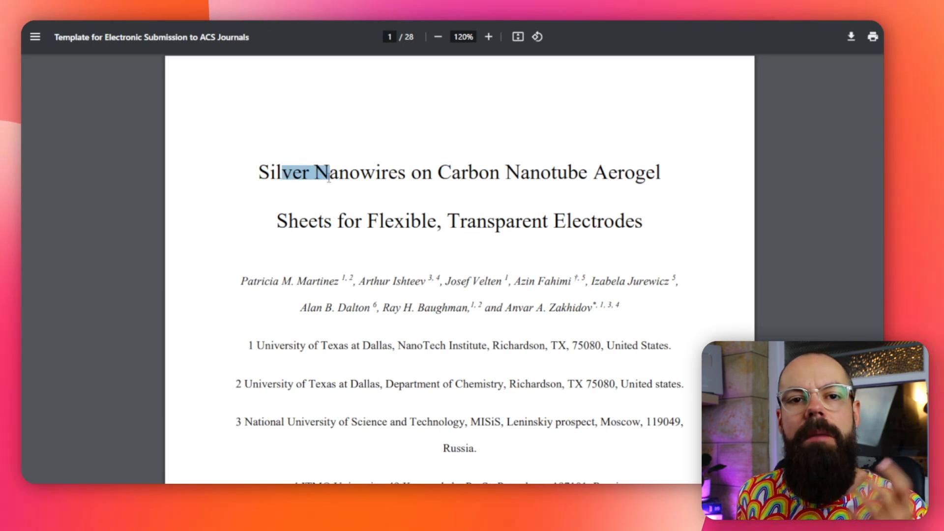
scroll("down", 3)
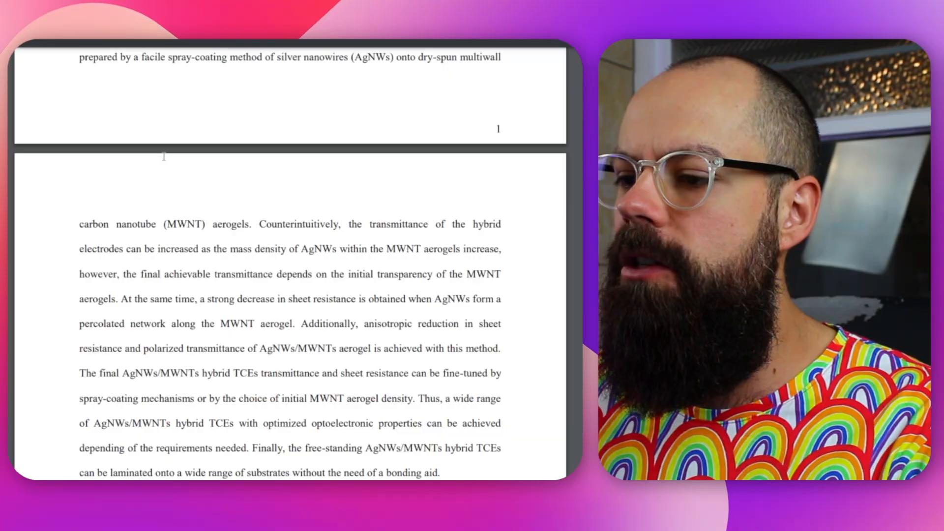
scroll("down", 3)
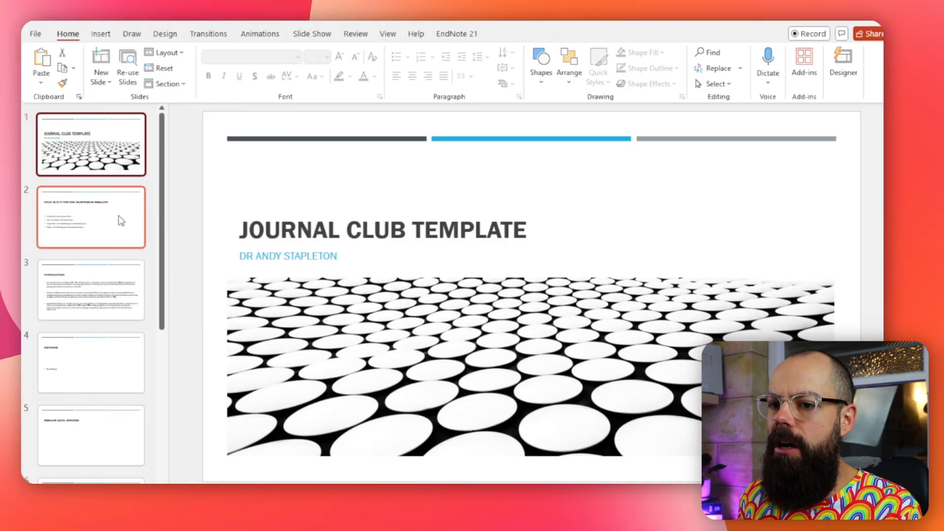
Open the 'What is in it for me' slide and select words in its bullet points.
left_click(91, 218)
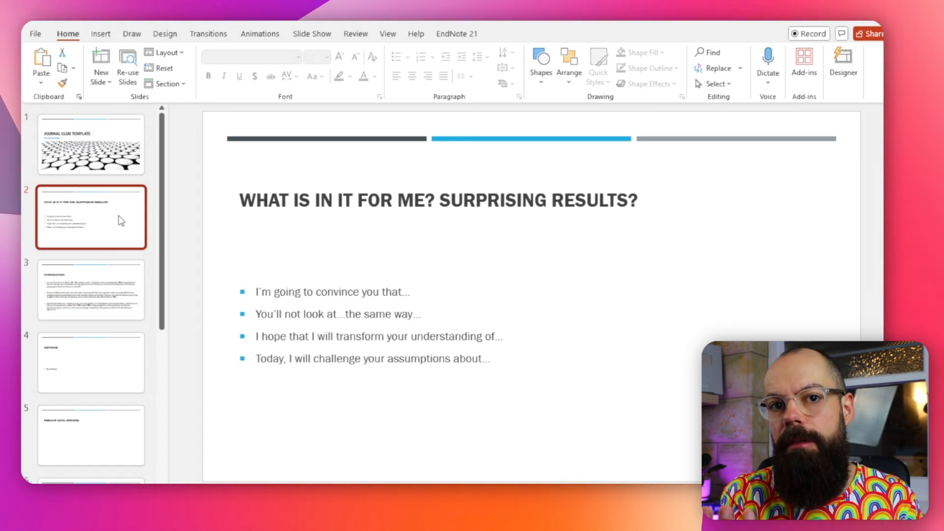
left_click(338, 313)
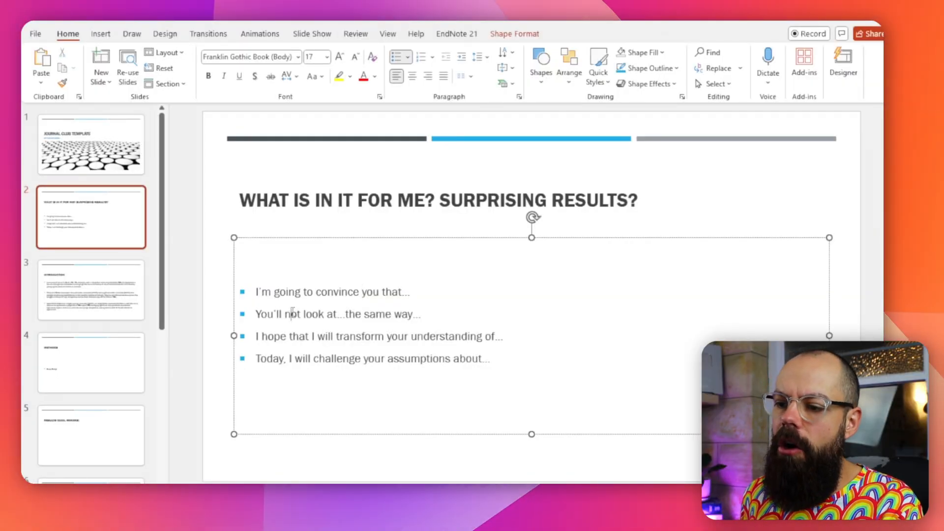
left_click_drag(257, 336, 335, 336)
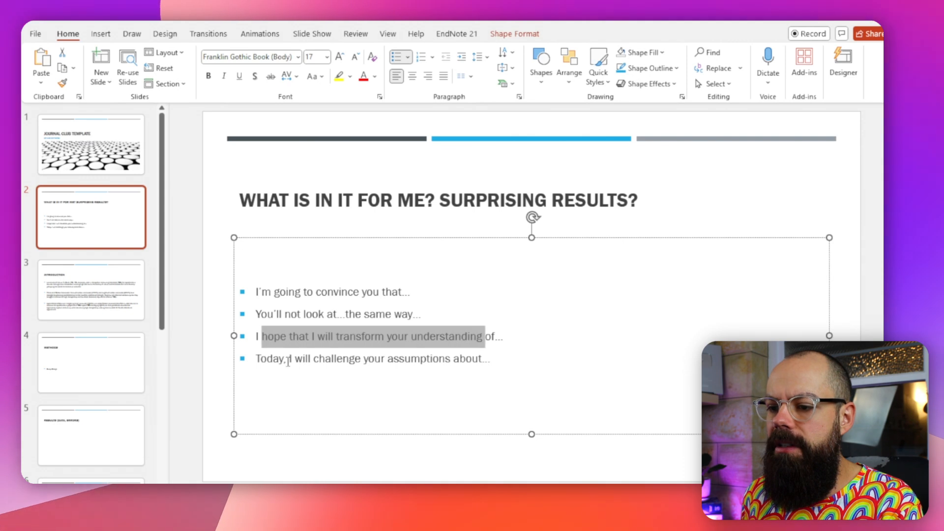
left_click_drag(284, 359, 452, 358)
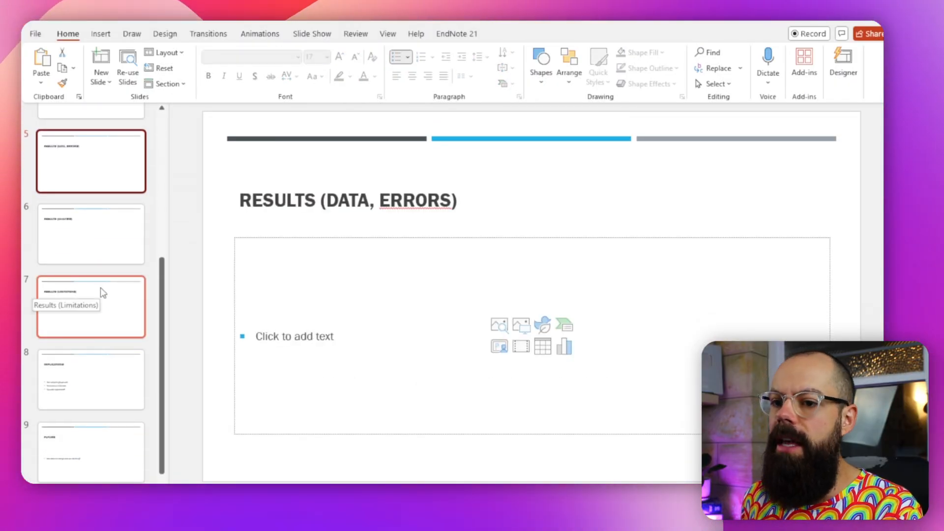
Browse the Results (Analysis), Results (Limitations) and following section slides.
left_click(90, 234)
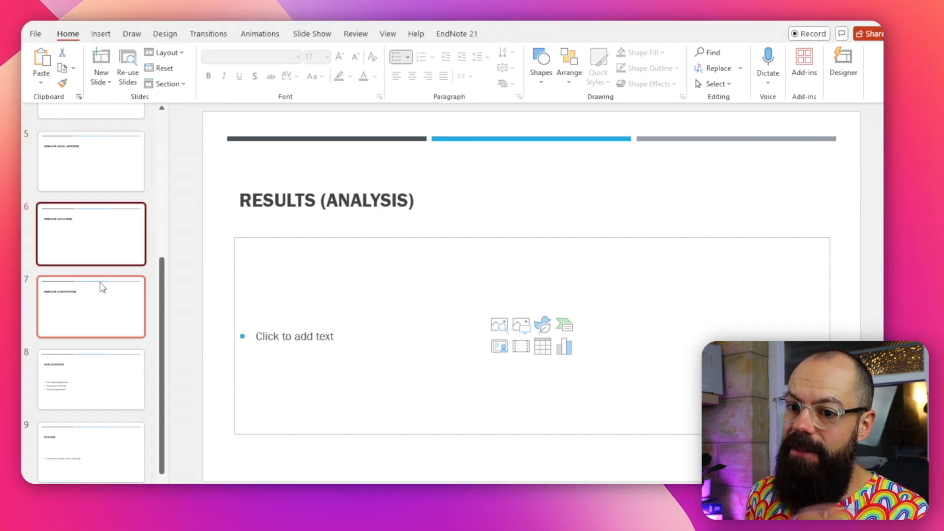
left_click(90, 305)
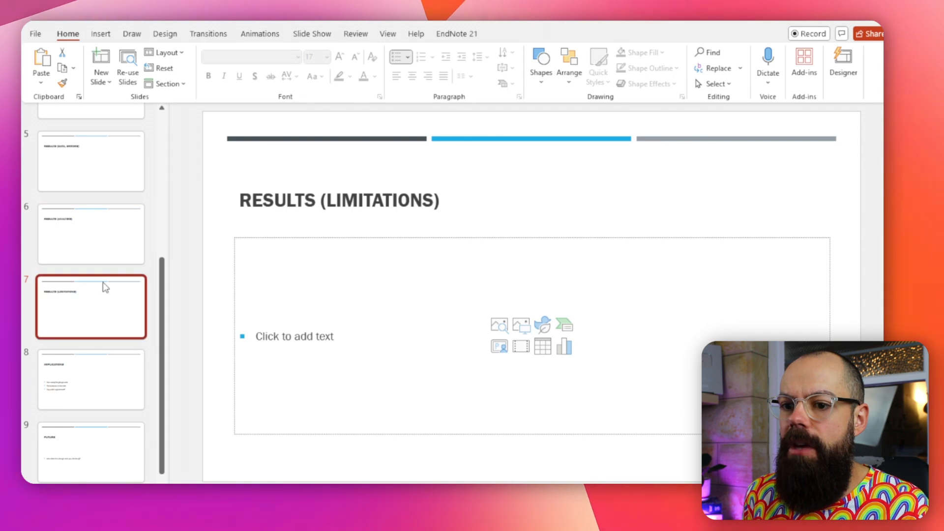
left_click(91, 392)
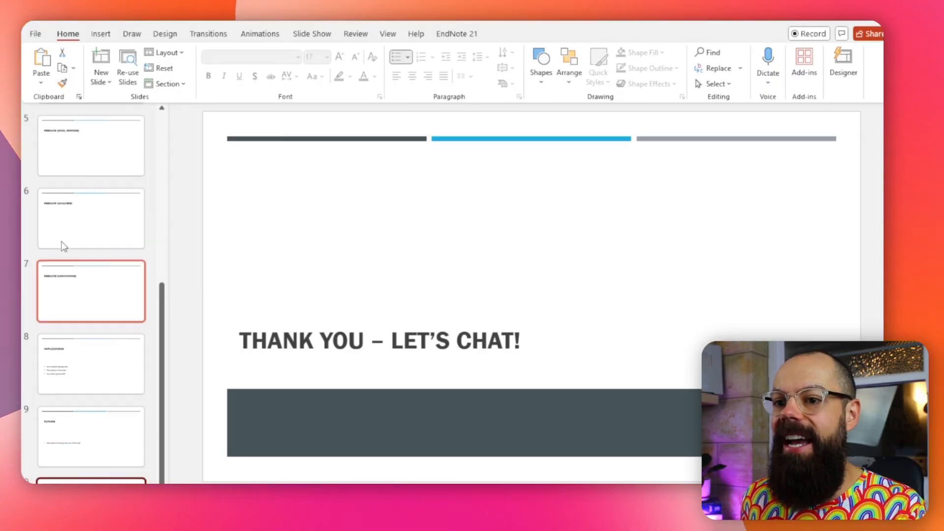
left_click(91, 218)
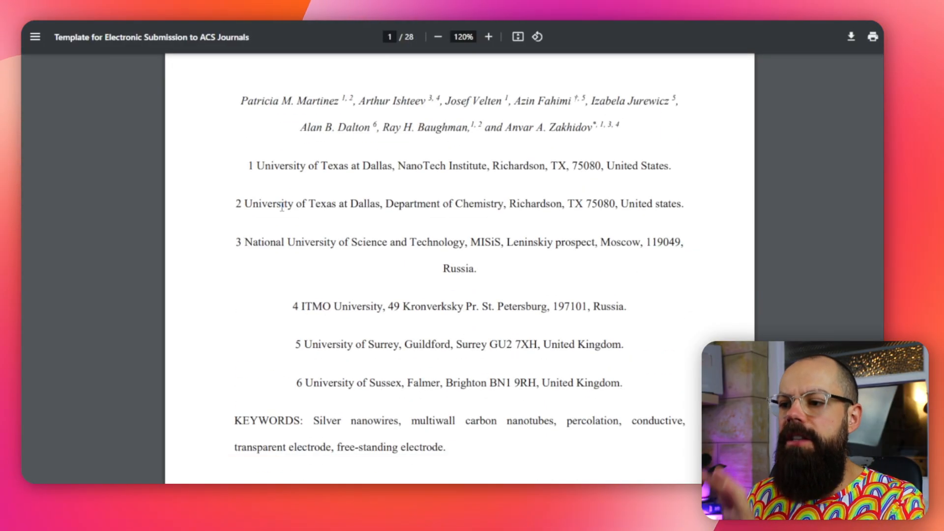
Type the bullet 'AgNW and Spun MWCNTS' under Study Design on the Methods slide.
scroll("down", 3)
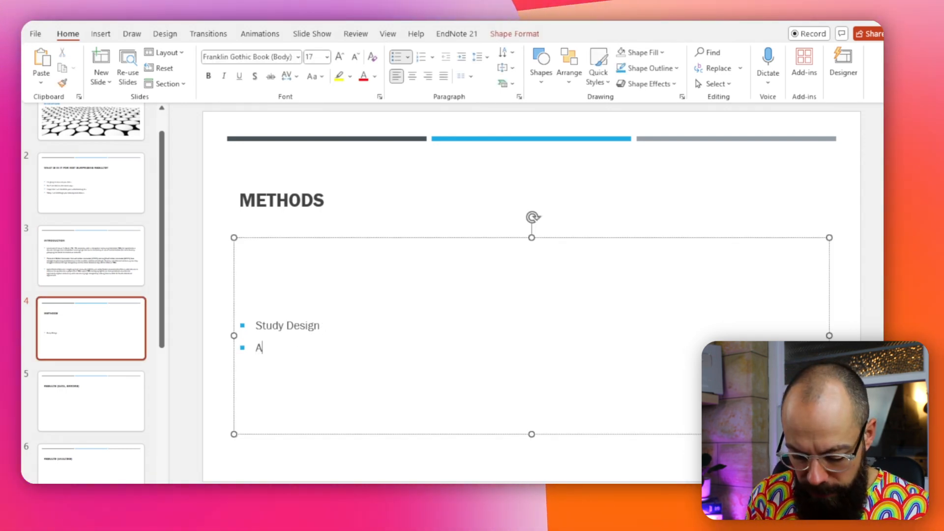
type("gNW and")
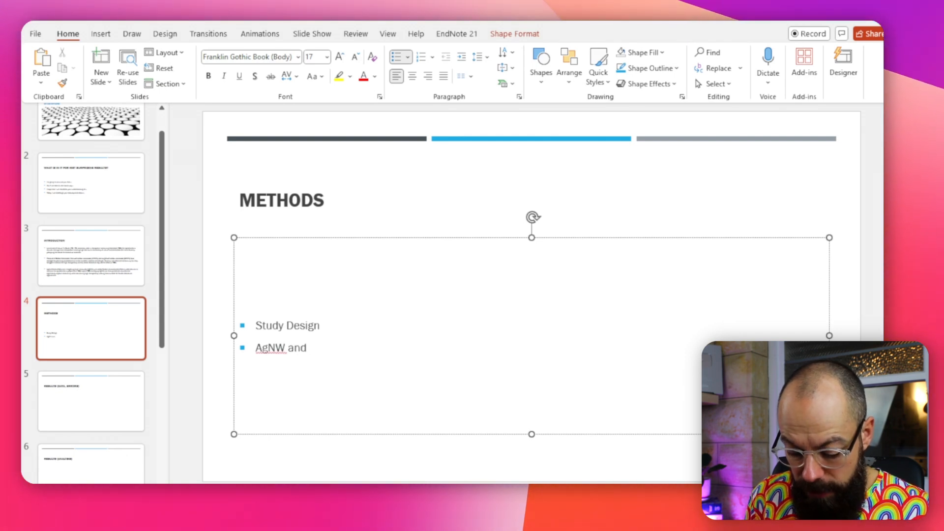
type("Spun M")
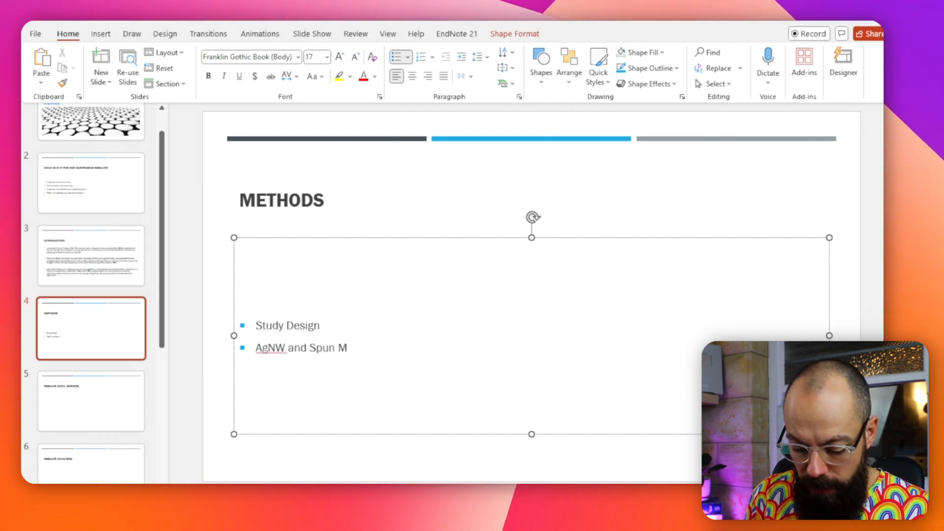
type("WCNTS")
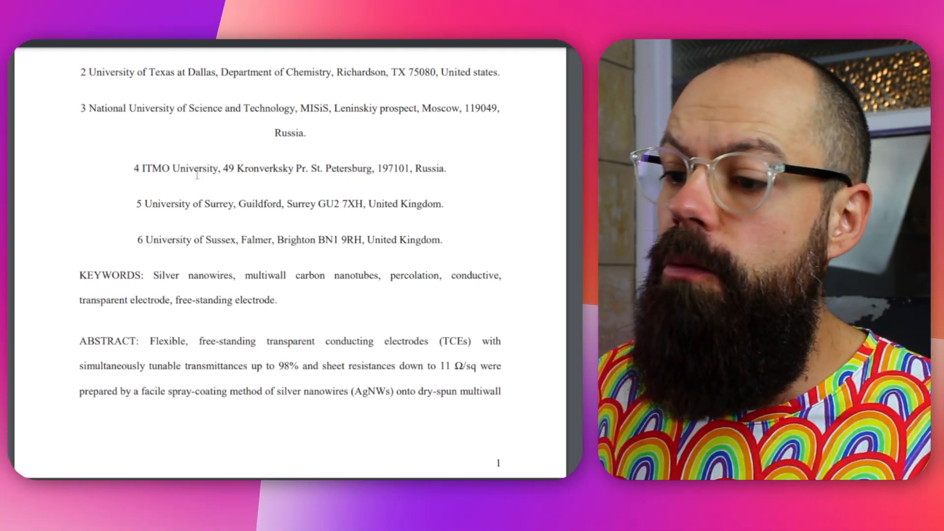
Scroll the PDF down to section 3, Results and discussion.
scroll("down", 3)
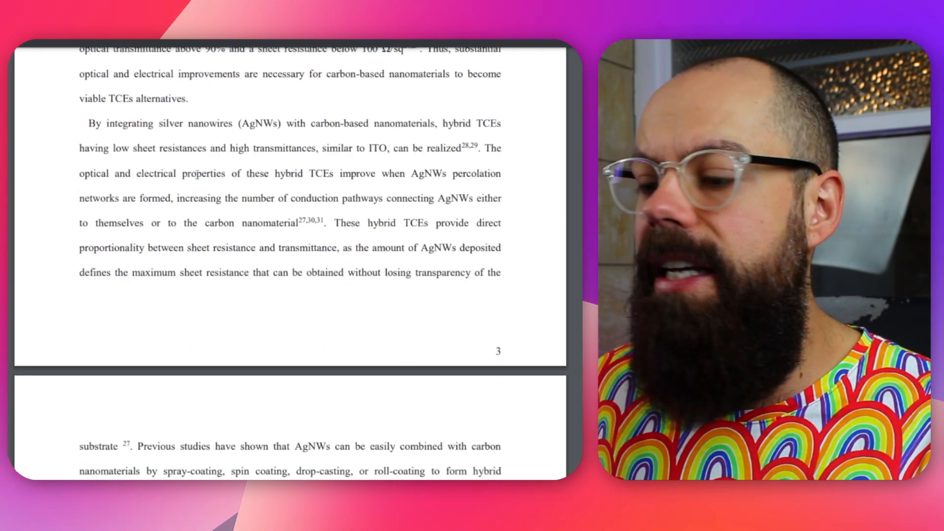
scroll("down", 3)
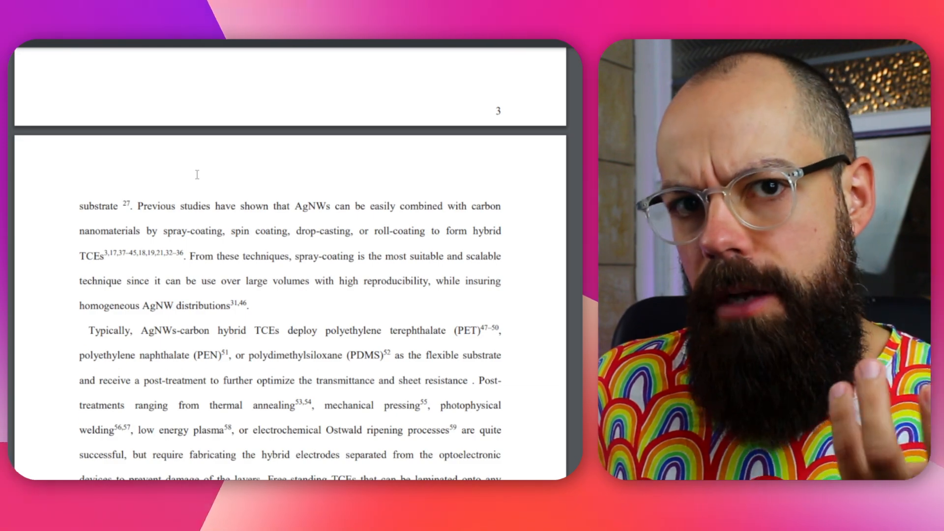
scroll("down", 3)
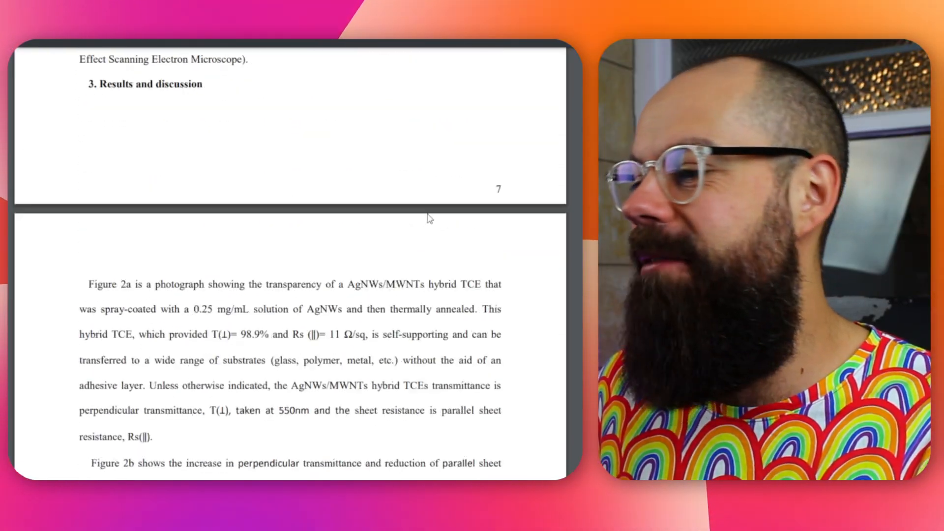
scroll("down", 3)
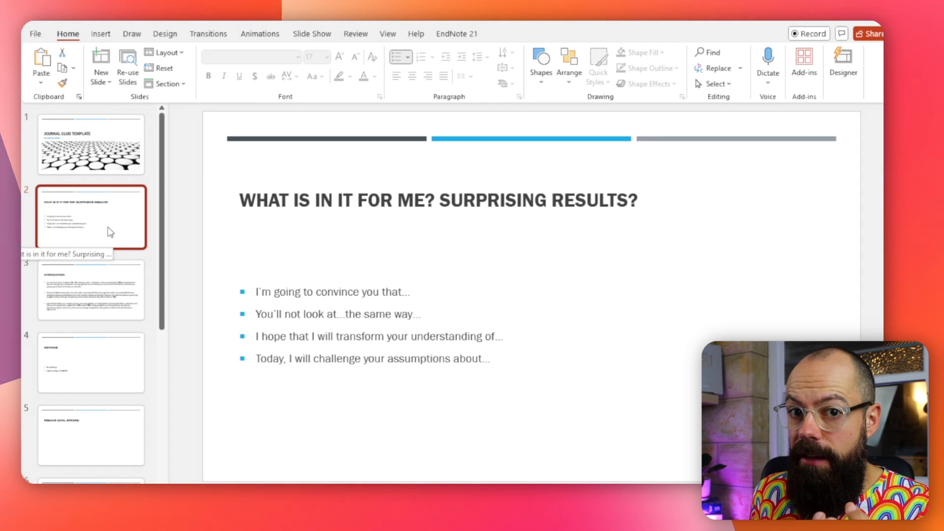
Select the slide 2 thumbnail, 'What Is In It For Me? Surprising Results?'.
left_click(91, 290)
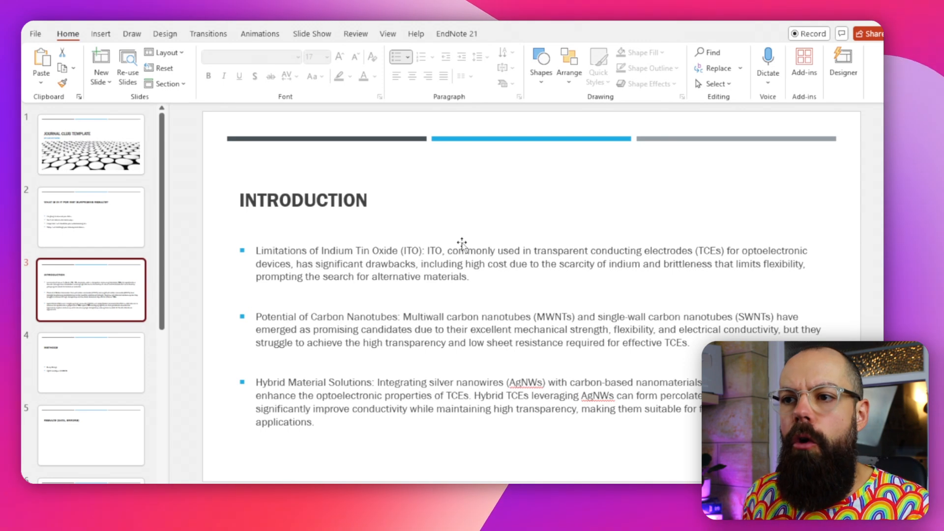
mouse_move(375, 113)
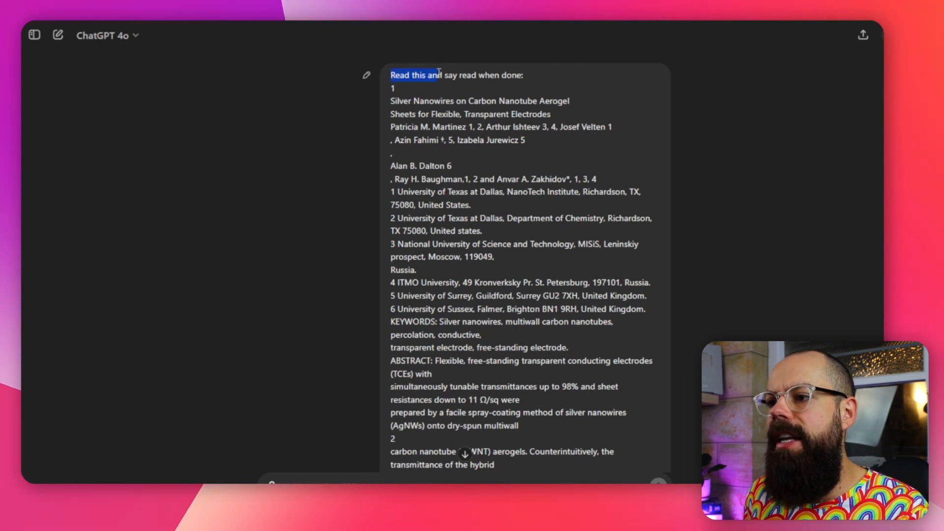
scroll("down", 3)
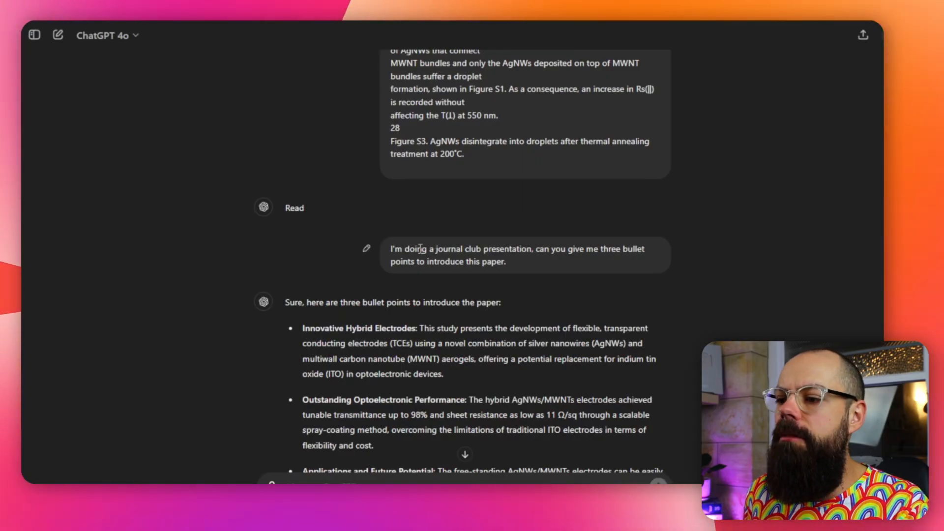
left_click_drag(415, 249, 599, 249)
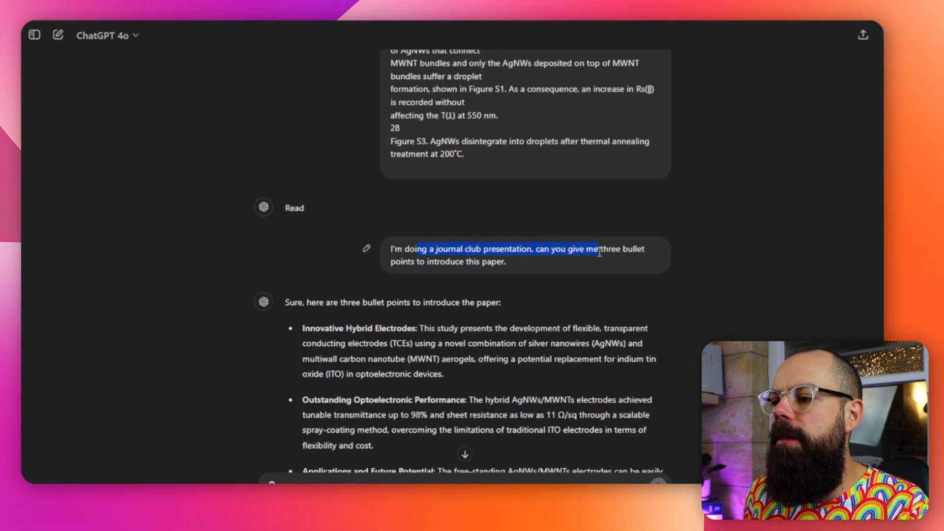
scroll("down", 3)
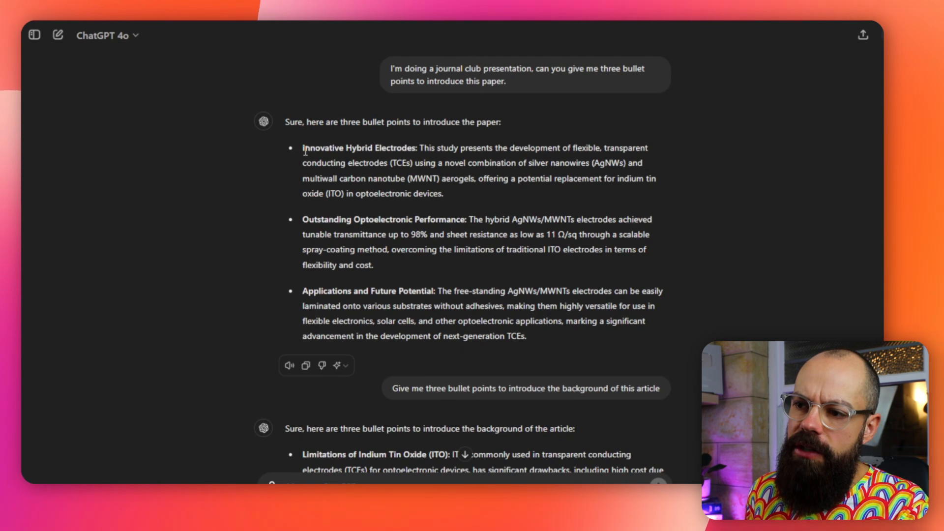
double_click(321, 147)
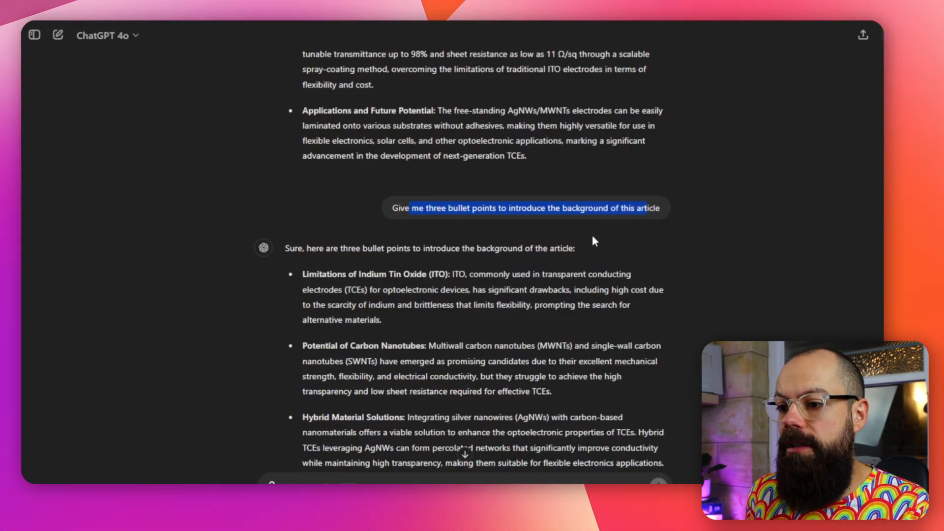
scroll("down", 3)
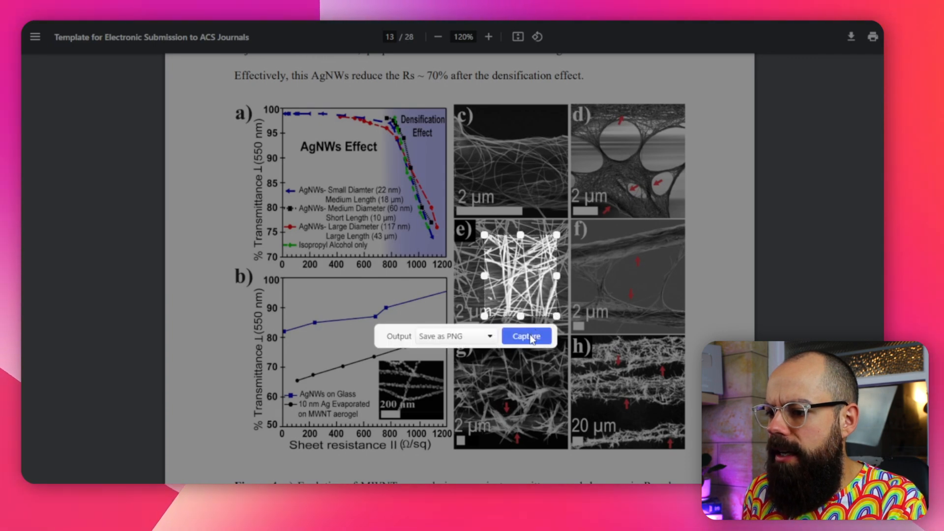
Capture figure panel e) as a PNG with the PDF screenshot tool.
left_click(456, 336)
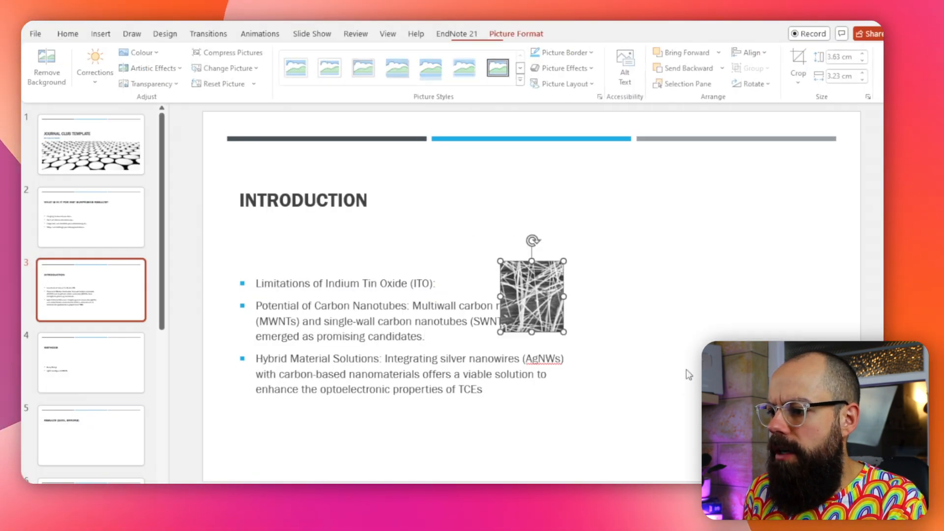
Enlarge the pasted micrograph and move it beside the Introduction bullets.
left_click_drag(531, 290, 679, 231)
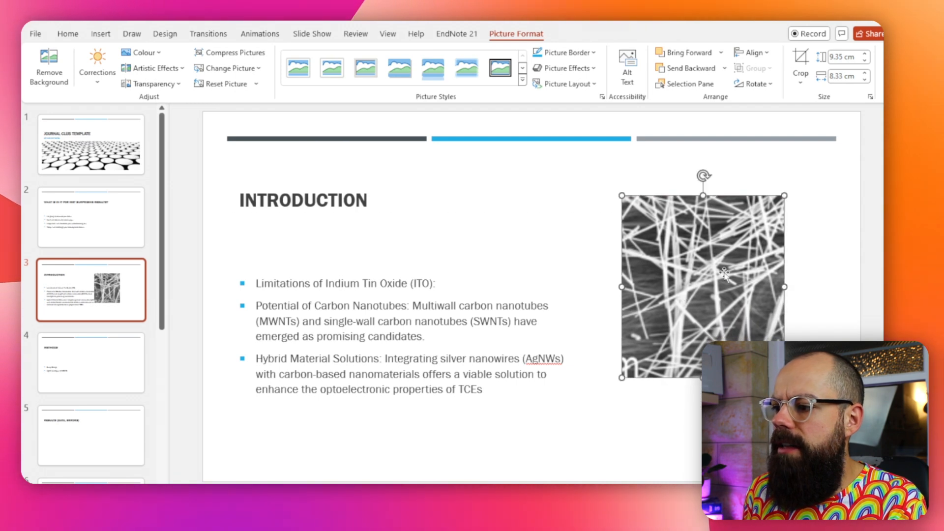
left_click_drag(702, 286, 706, 295)
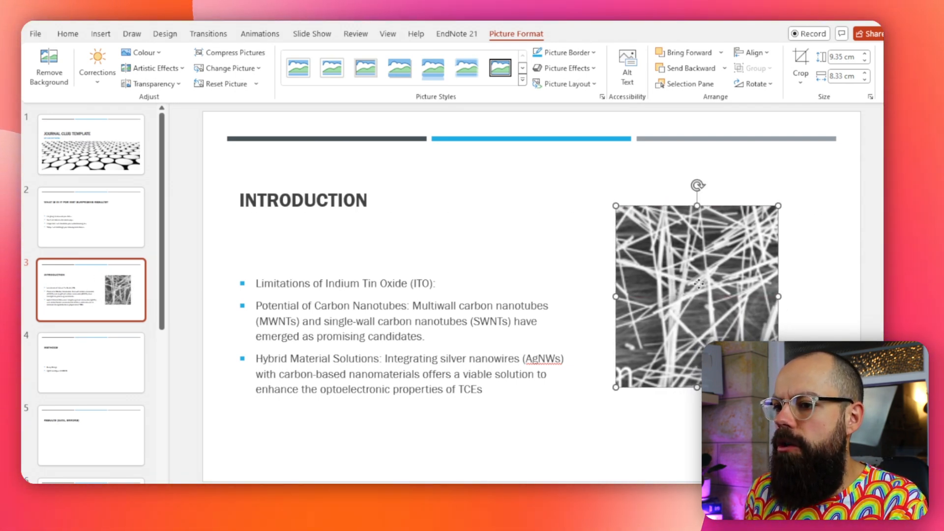
left_click(91, 361)
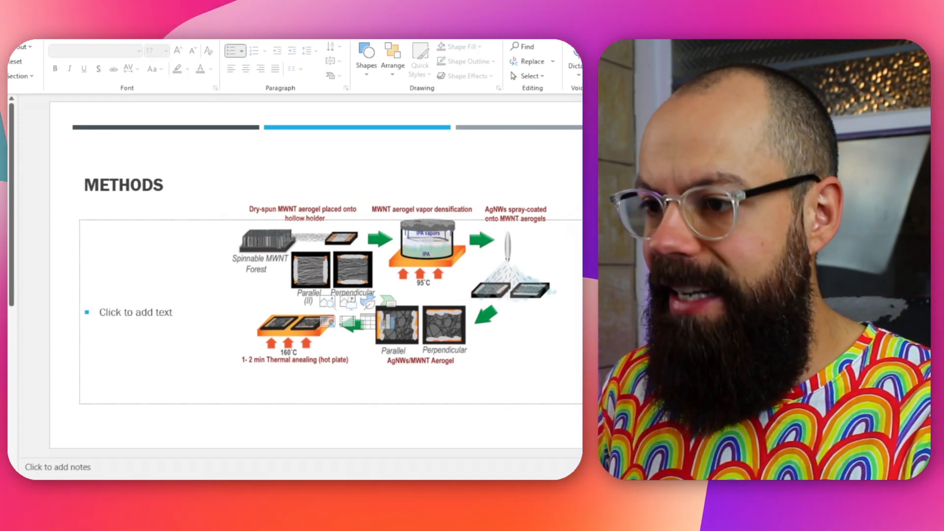
Select the pasted AgNWs/MWNT schematic on the Methods slide to resize it.
left_click(133, 312)
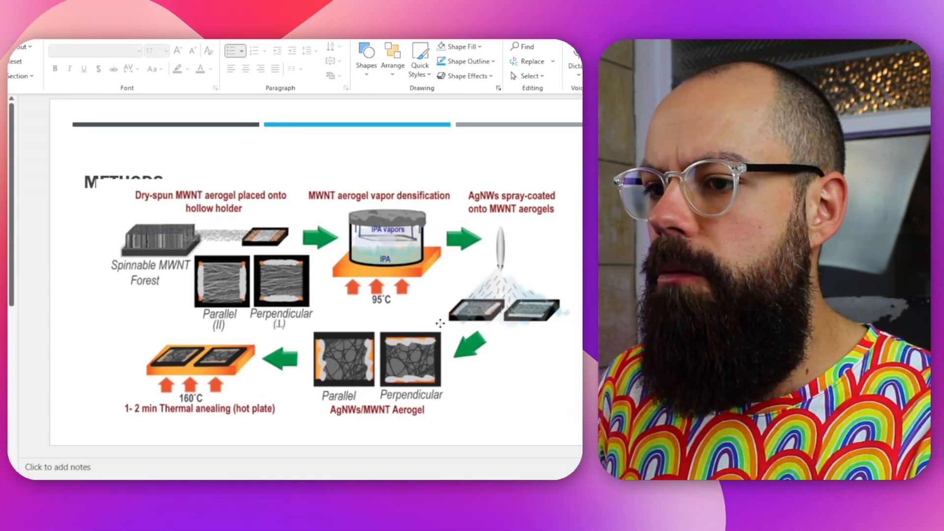
left_click(289, 265)
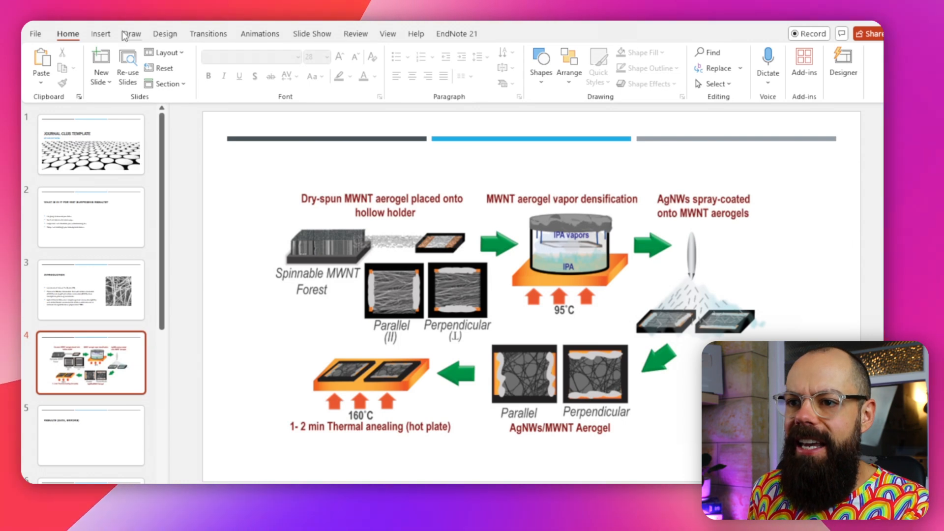
Draw a rectangle, fill it white, and resize it over the schematic's later steps.
left_click(165, 33)
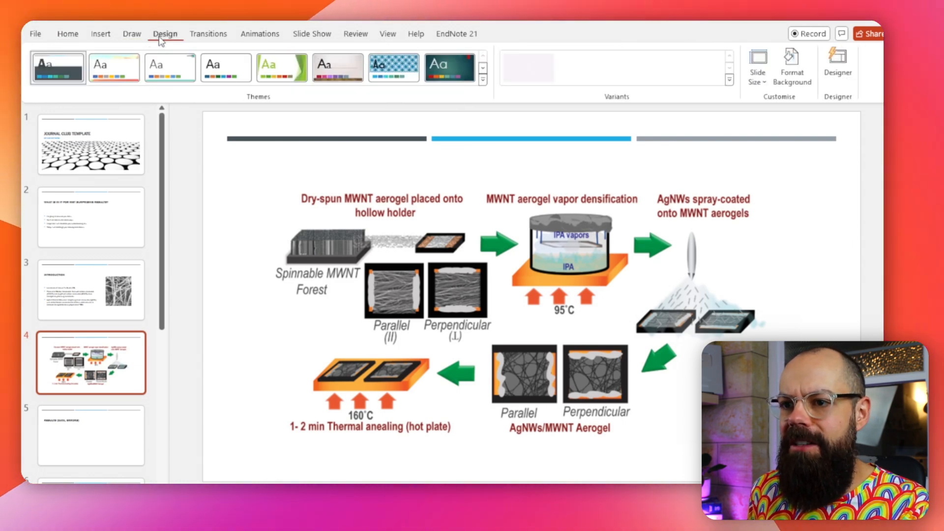
left_click(100, 33)
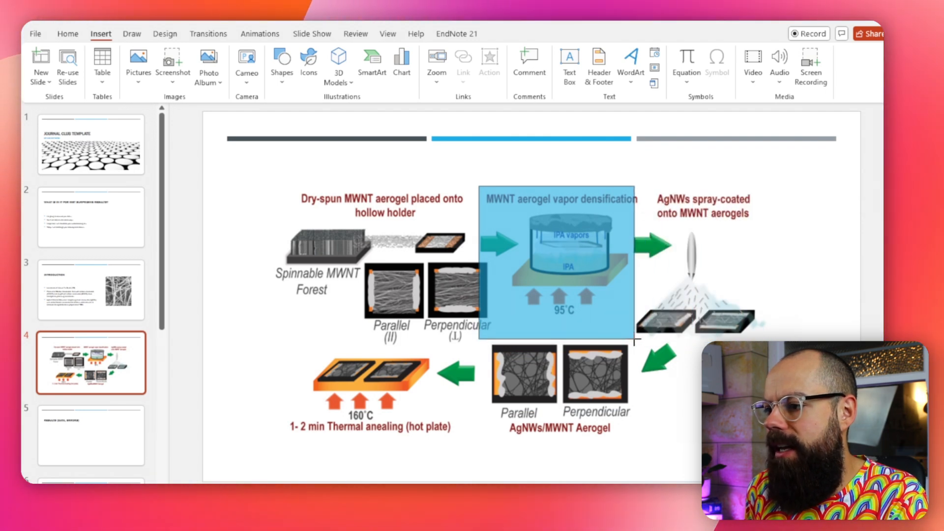
left_click(340, 53)
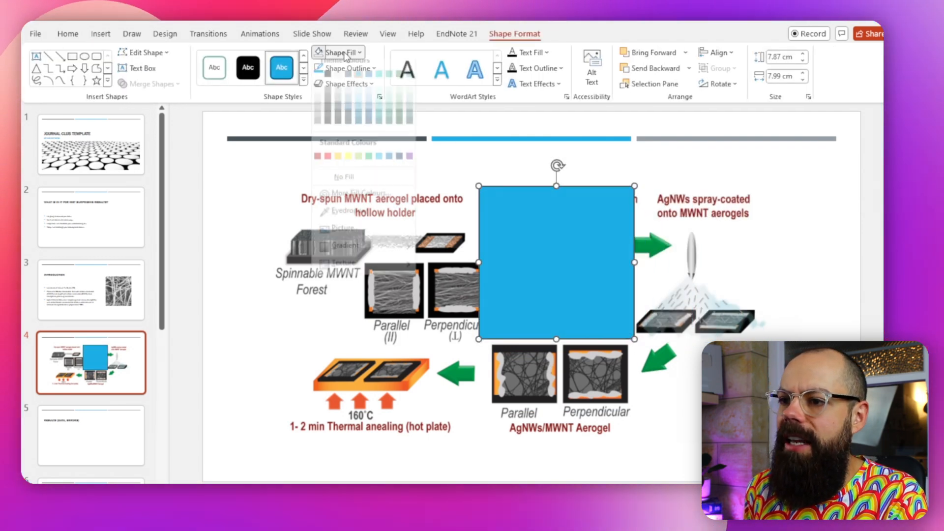
left_click(343, 68)
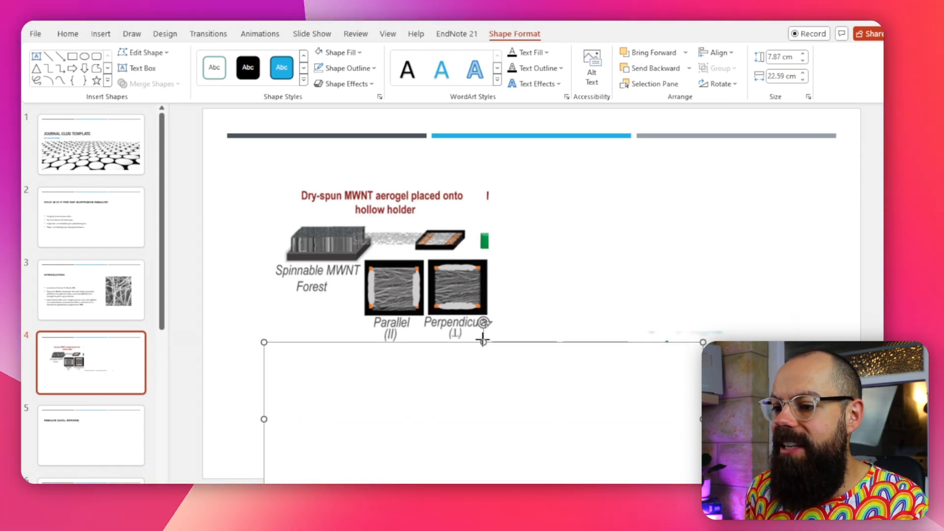
left_click_drag(482, 343, 485, 336)
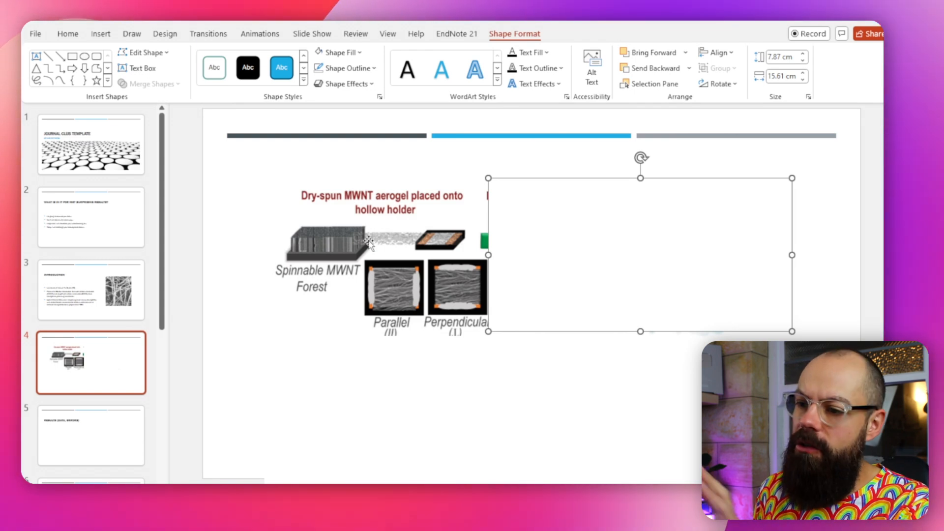
mouse_move(552, 248)
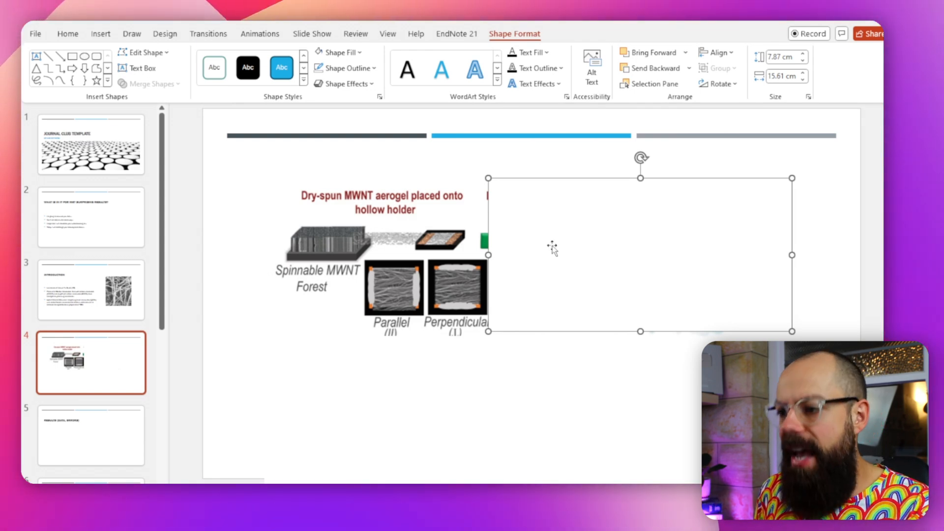
Give the white masking box the Appear animation, then deselect it.
left_click(260, 34)
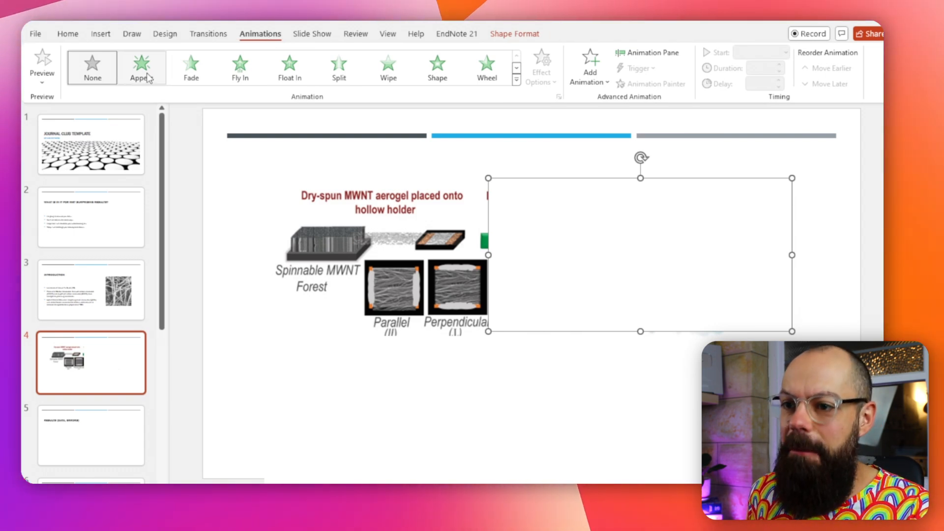
left_click(142, 67)
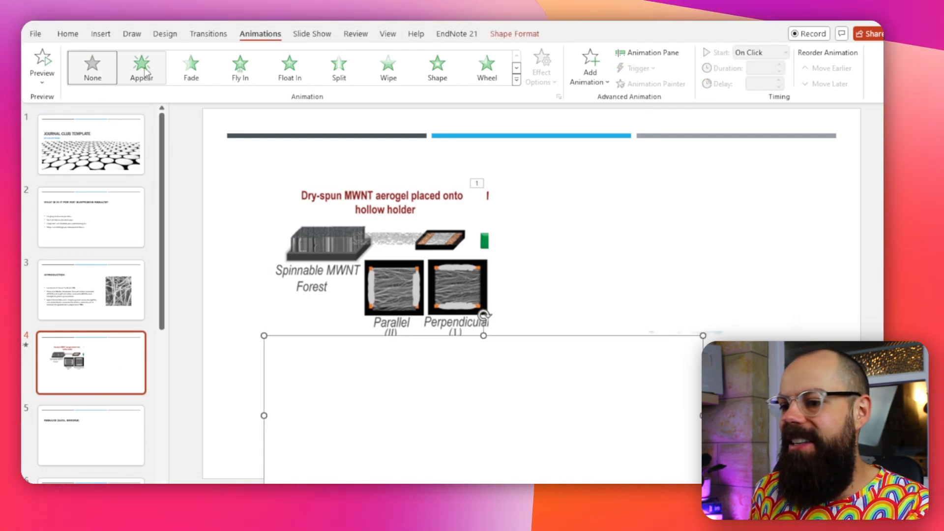
mouse_move(142, 67)
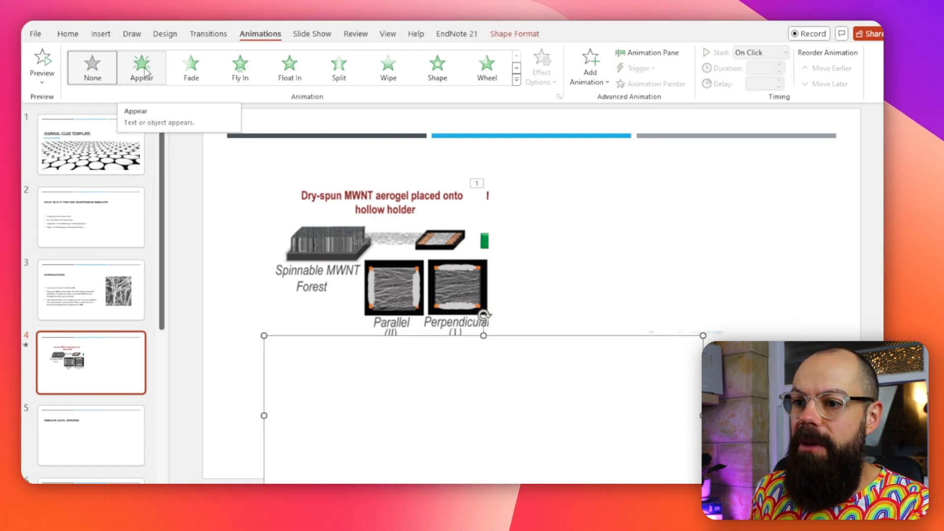
left_click(142, 66)
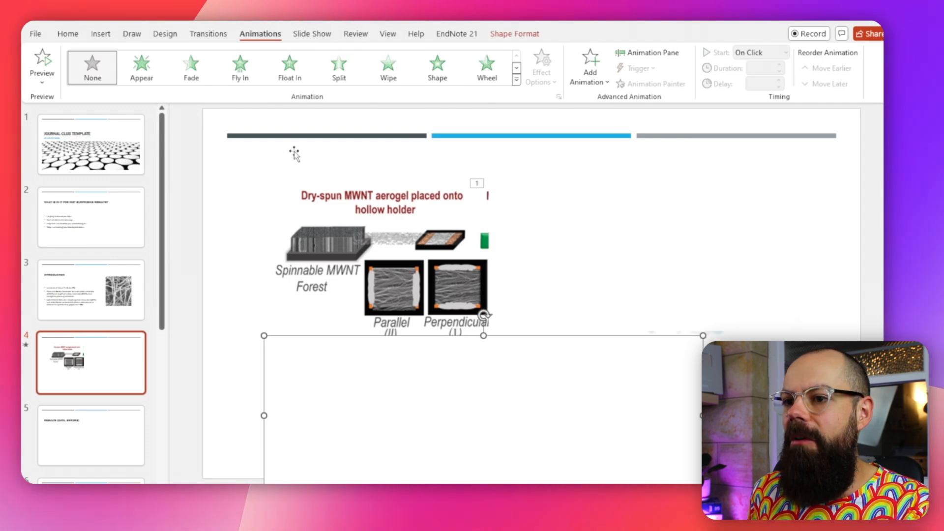
left_click(516, 79)
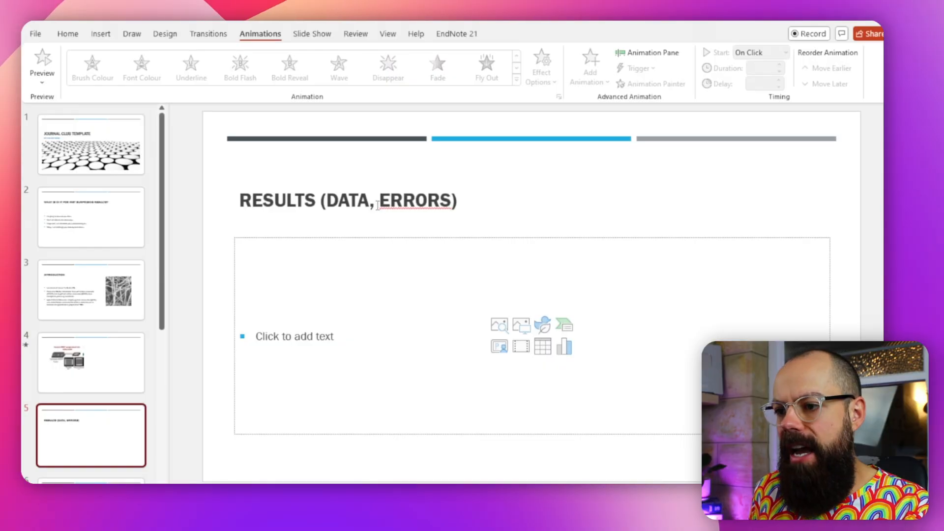
Switch to the ACS article PDF at the Figure 2 transmittance plot on page 9.
left_click(90, 290)
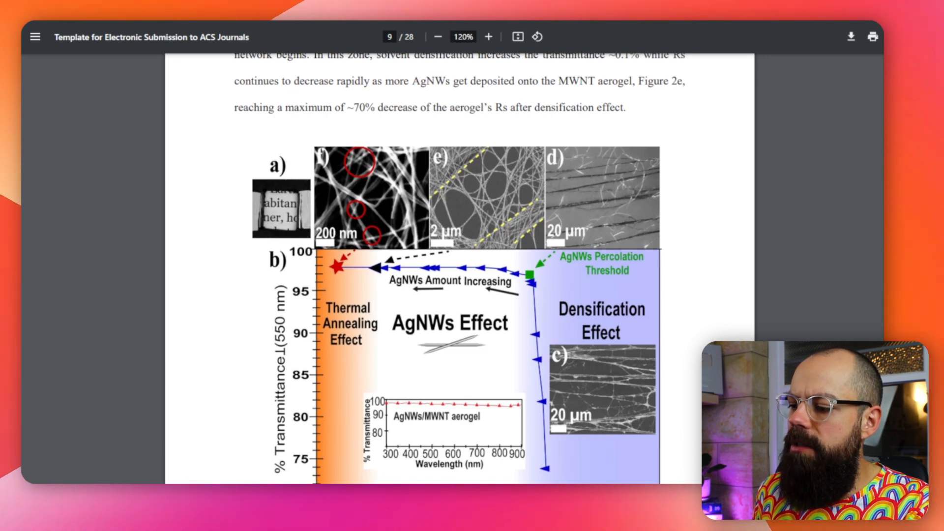
Snip the transmittance versus sheet resistance figure and paste it onto slide 5.
scroll("down", 3)
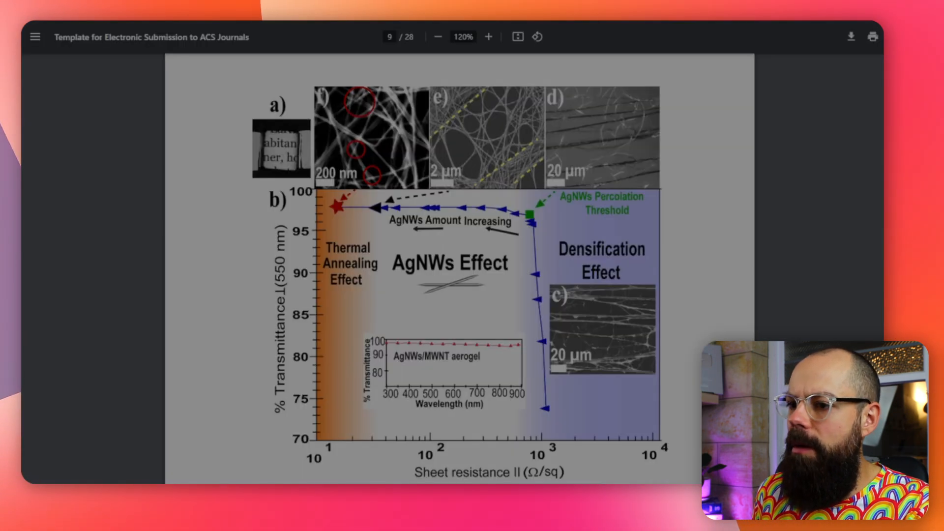
left_click(463, 262)
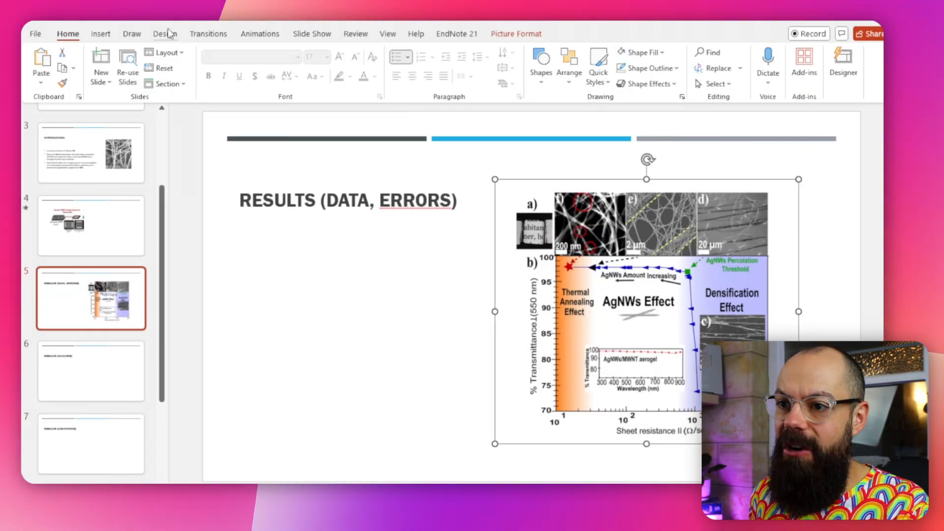
Draw a red arrow at the figure's photo panel, then an oval over the graph.
left_click(100, 33)
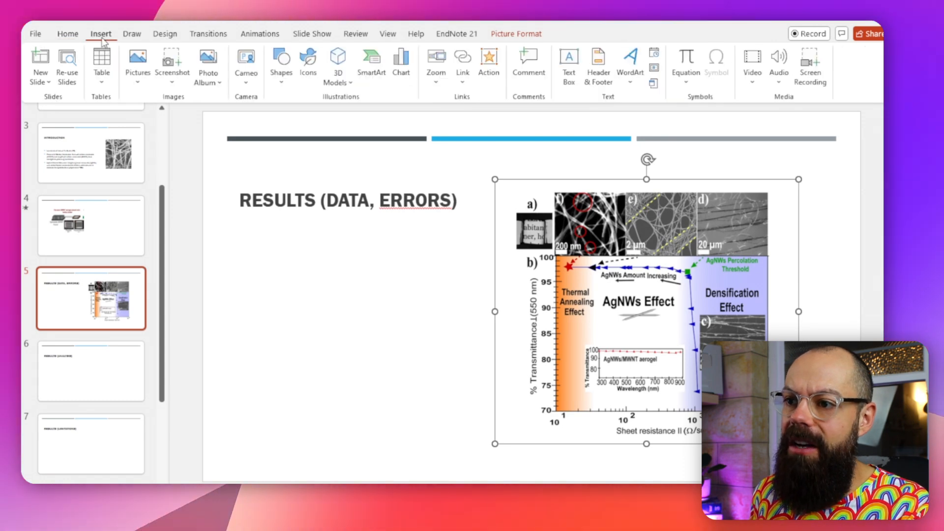
left_click(281, 60)
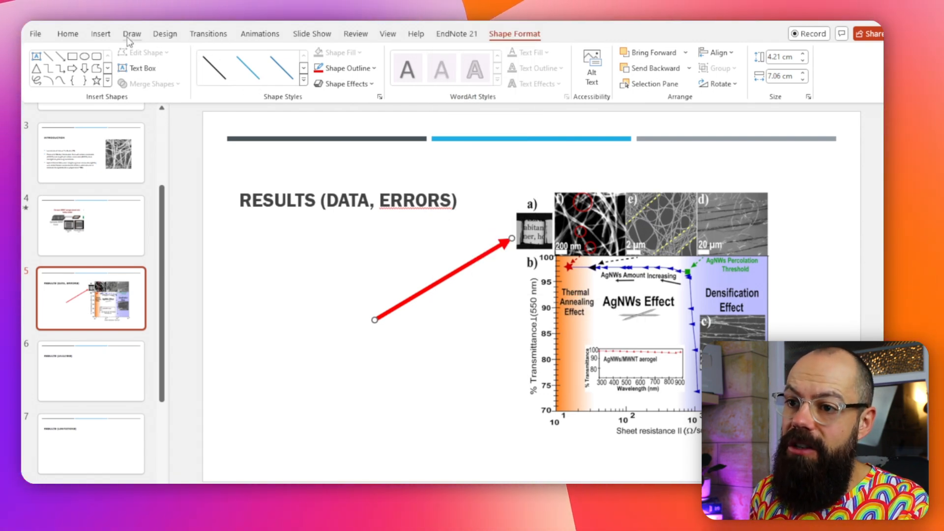
left_click(100, 34)
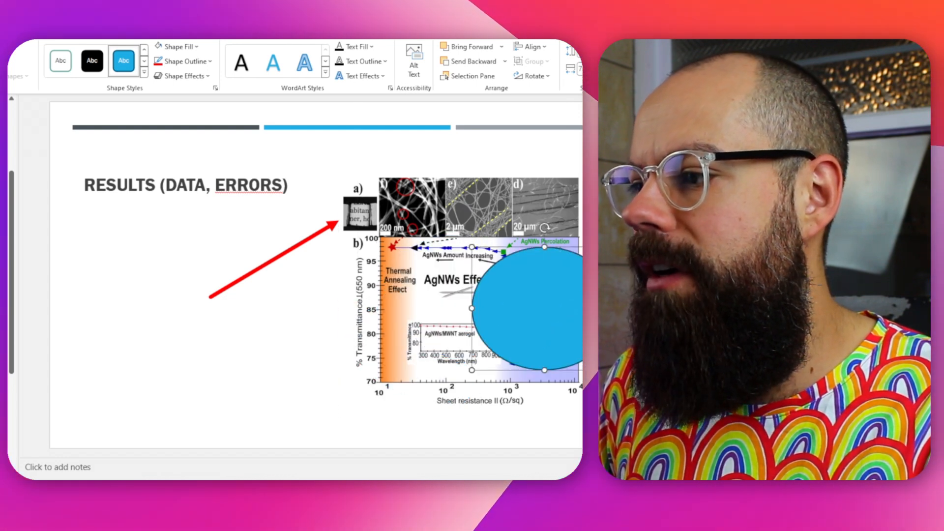
Set the oval to no fill with a thick red outline, then open slide 7.
left_click(174, 46)
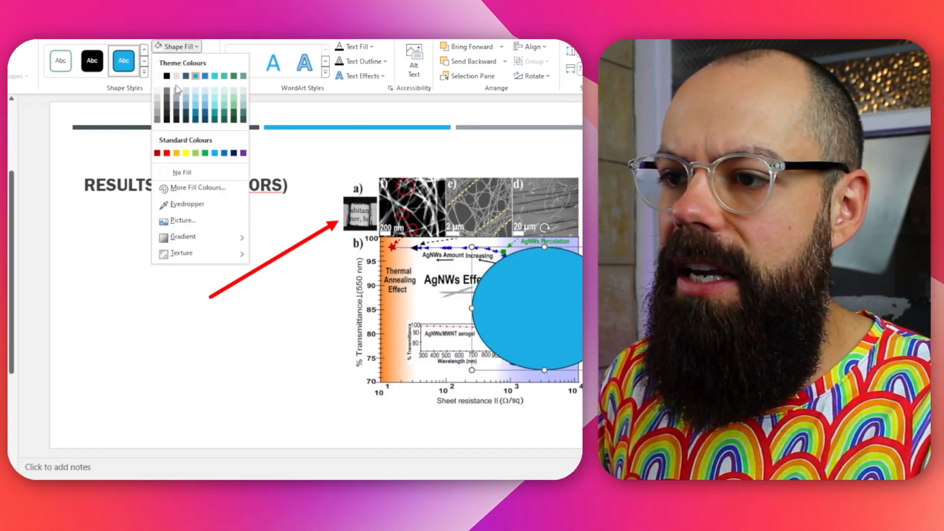
left_click(180, 61)
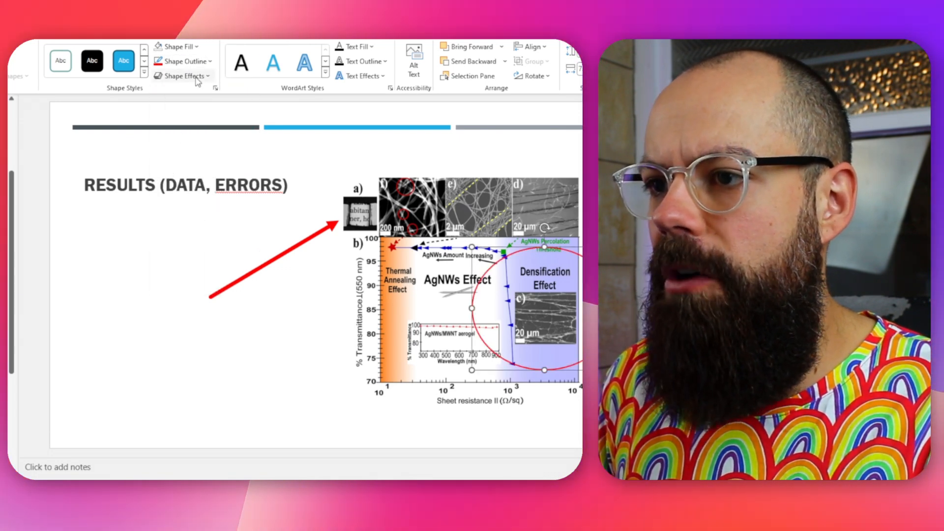
left_click(183, 61)
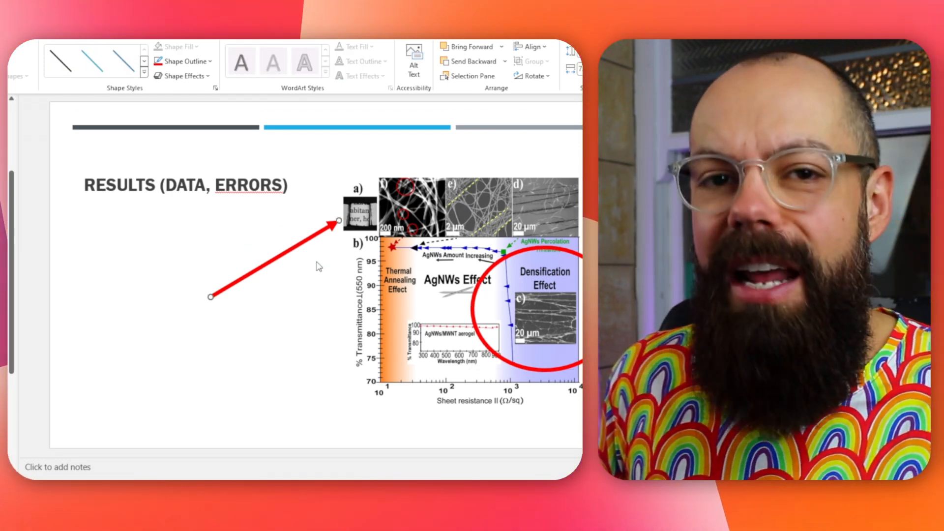
left_click(90, 372)
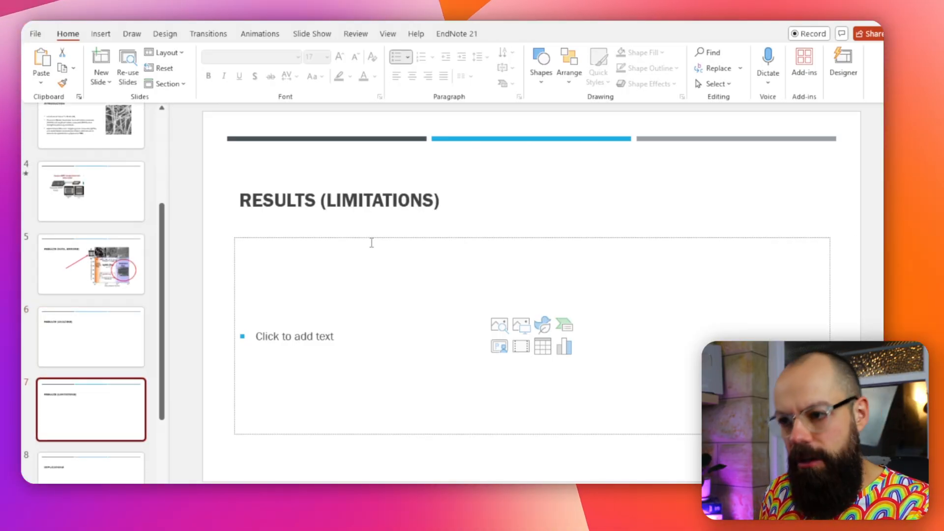
Scroll the thumbnail pane and open the slide 8 Implications slide.
scroll("down", 3)
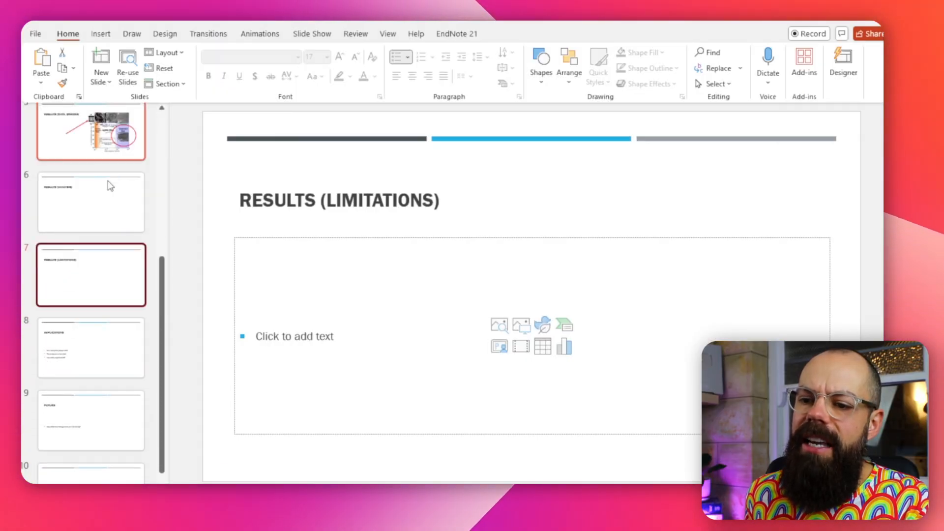
scroll("down", 3)
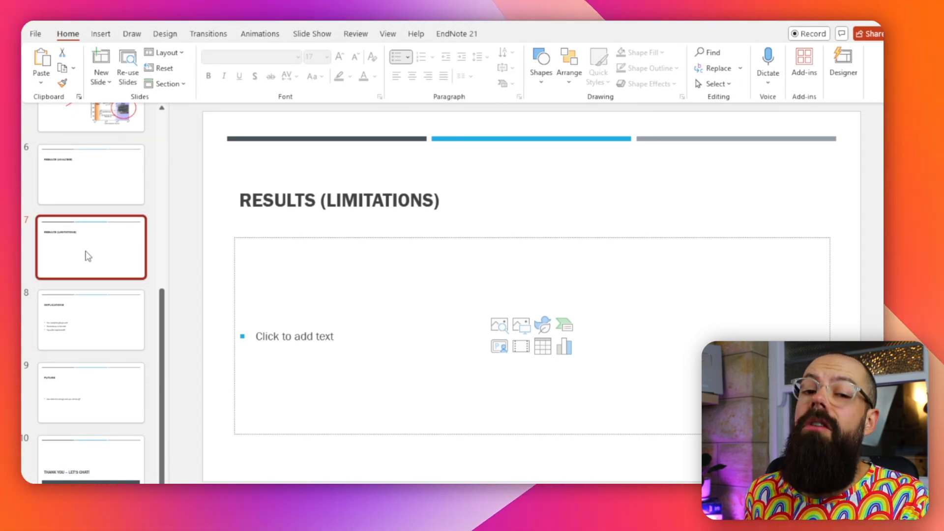
left_click(91, 319)
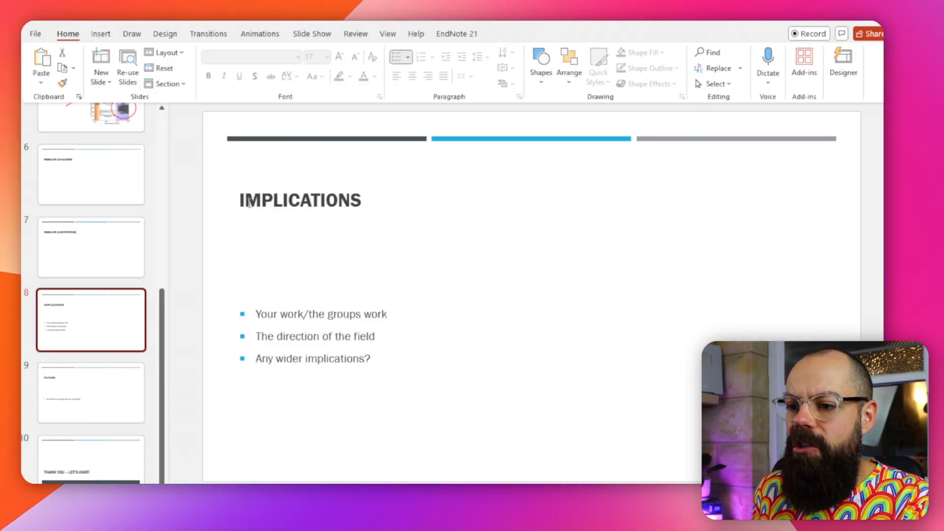
Select the first Implications bullet, then open the slide 9 Future slide.
double_click(264, 313)
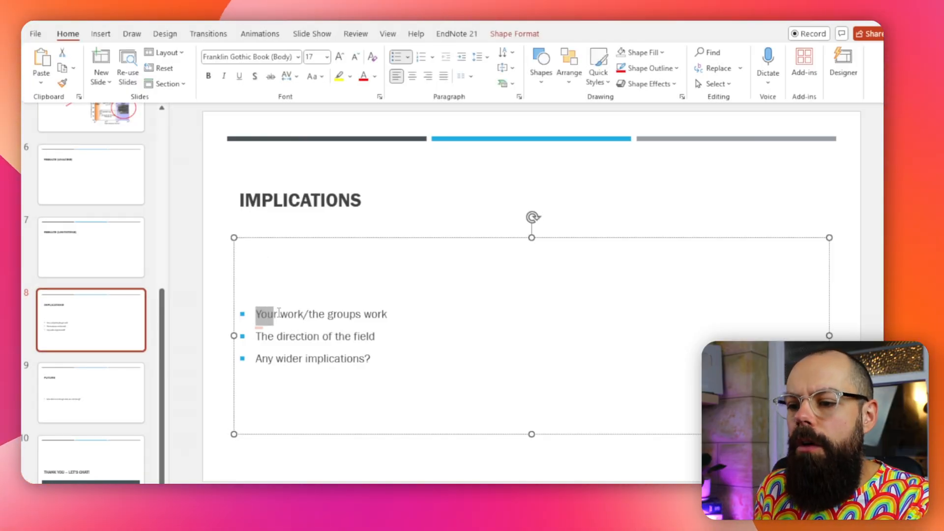
left_click_drag(257, 313, 362, 313)
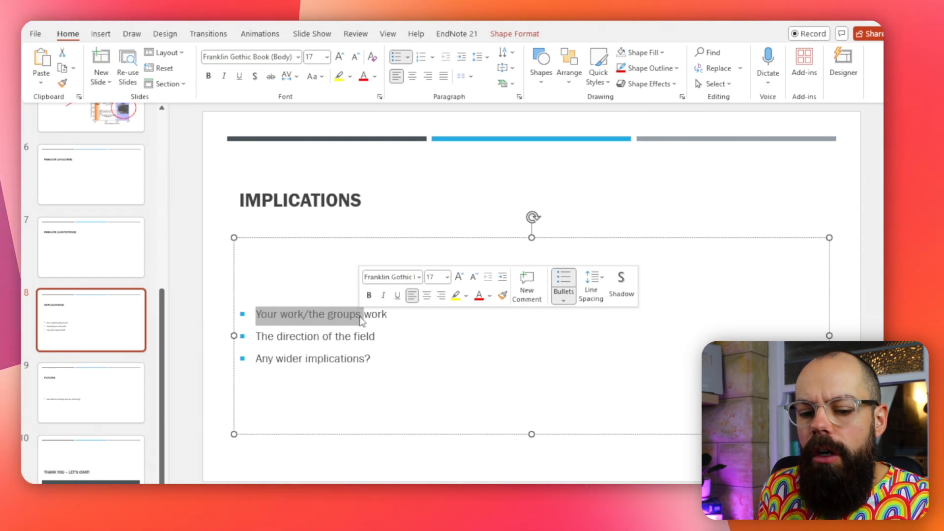
left_click(91, 392)
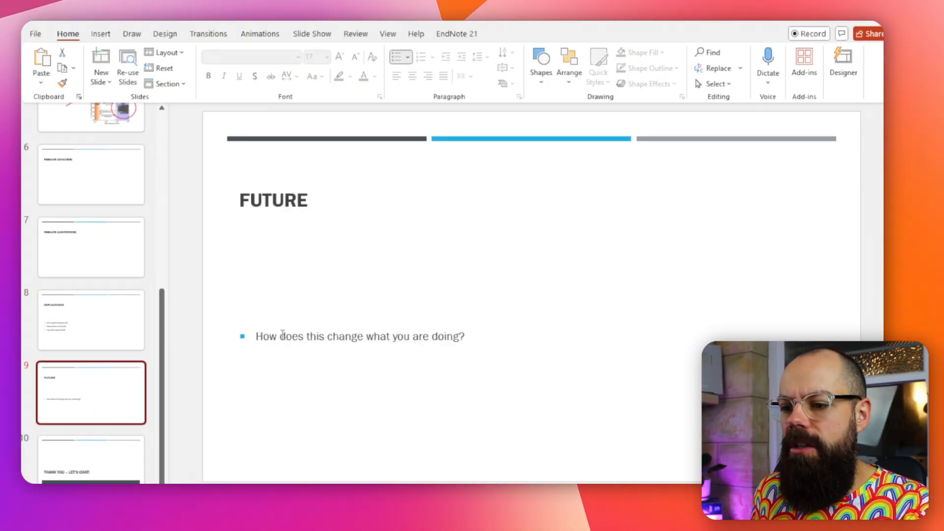